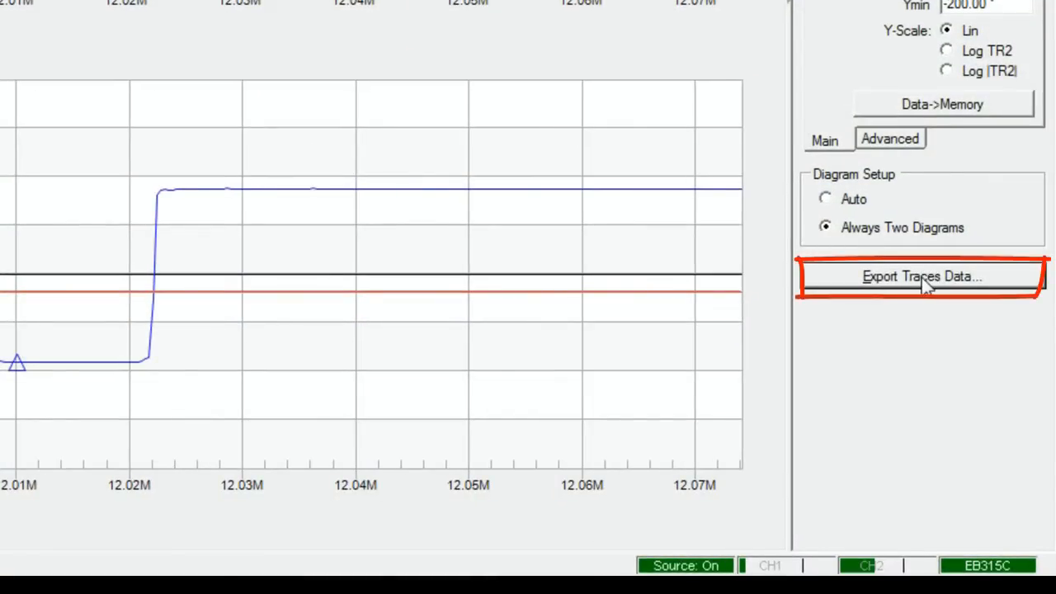
- Save the Bode measurement traces as bodeExport1.csv, then open that CSV from Explorer in Excel
{"action": "left_click", "coordinate": [919, 277]}
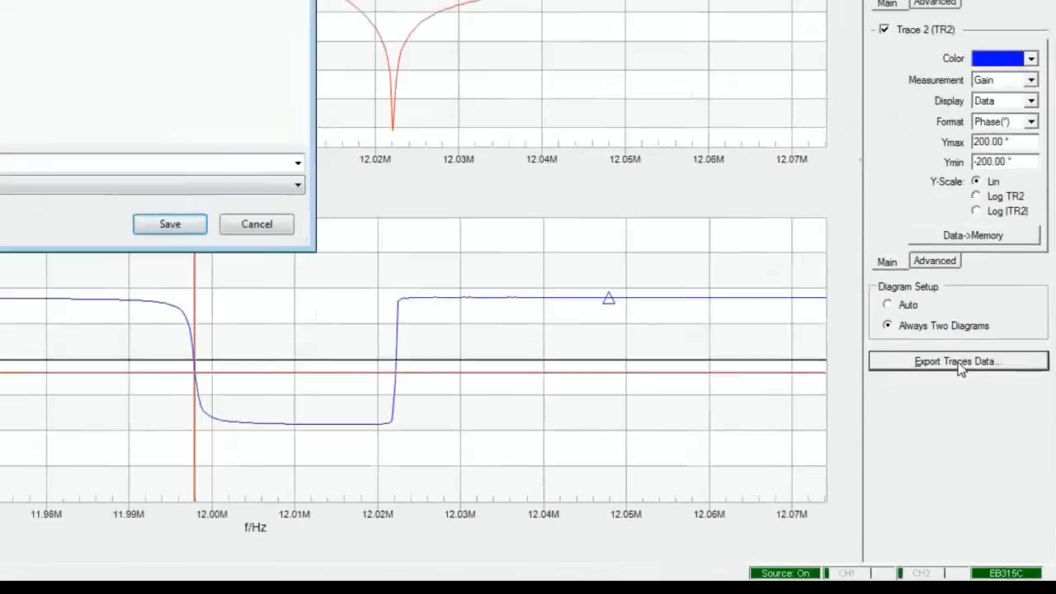
{"action": "left_click", "coordinate": [958, 362]}
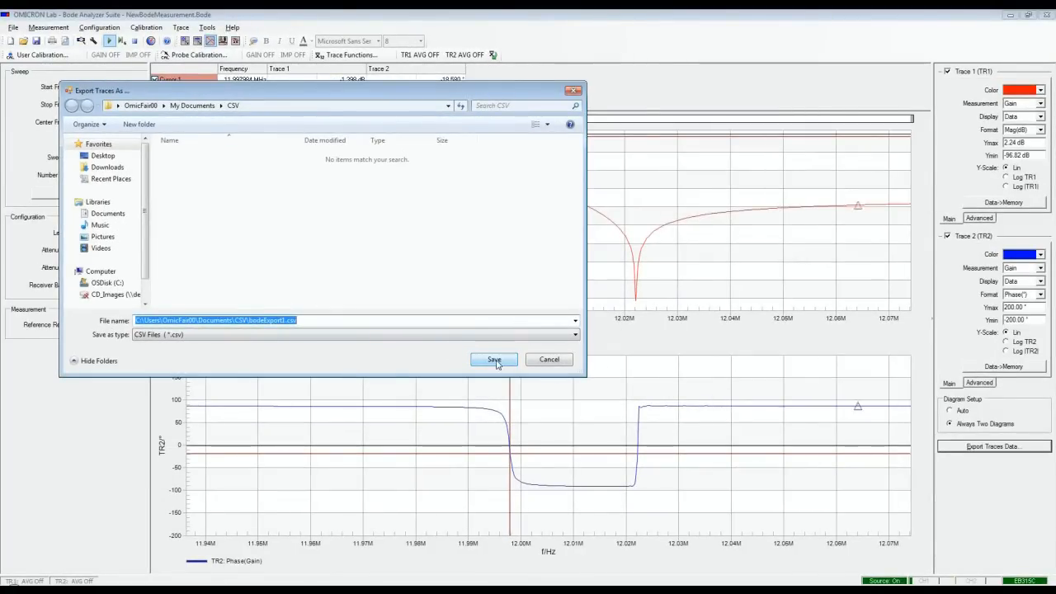
{"action": "left_click", "coordinate": [493, 359]}
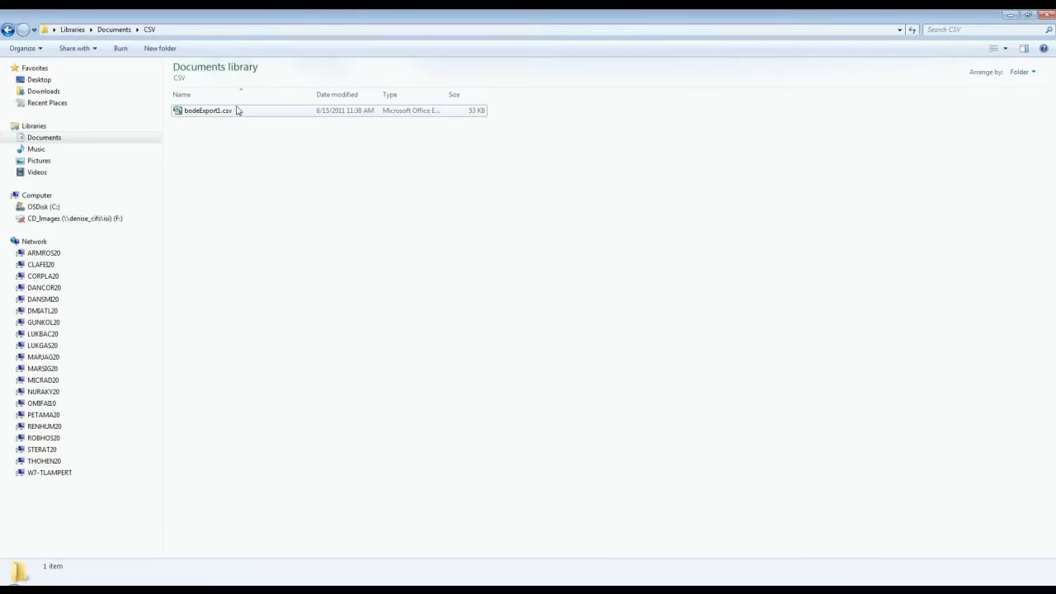
{"action": "left_click", "coordinate": [207, 110]}
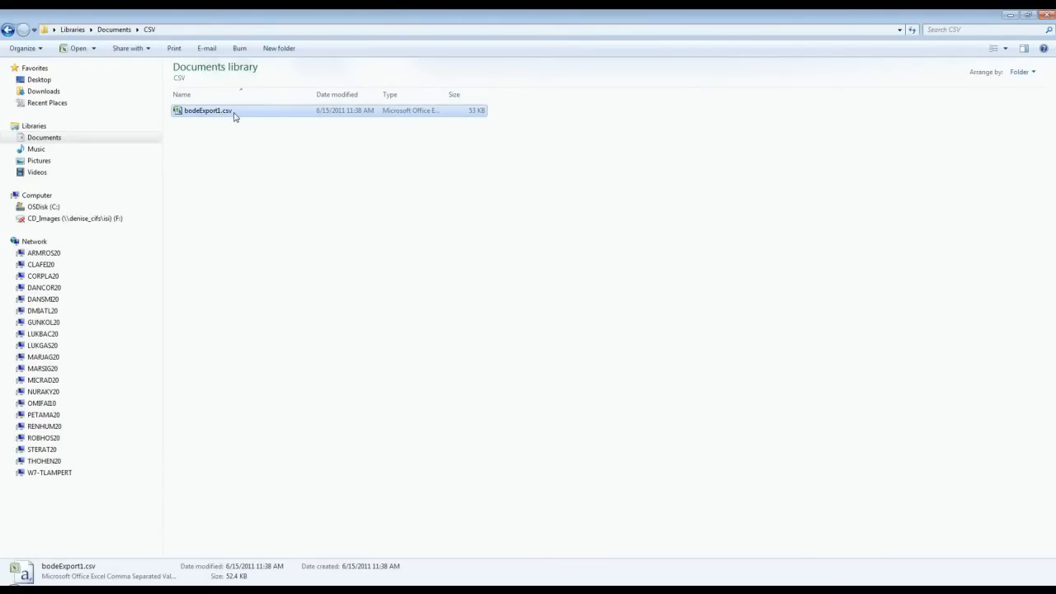
{"action": "double_click", "coordinate": [207, 110]}
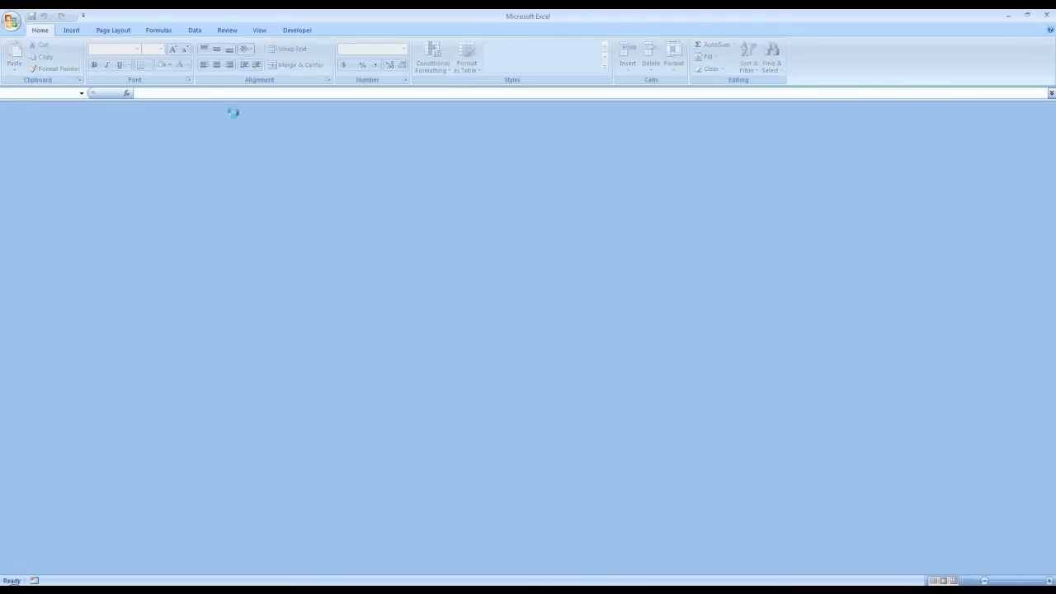